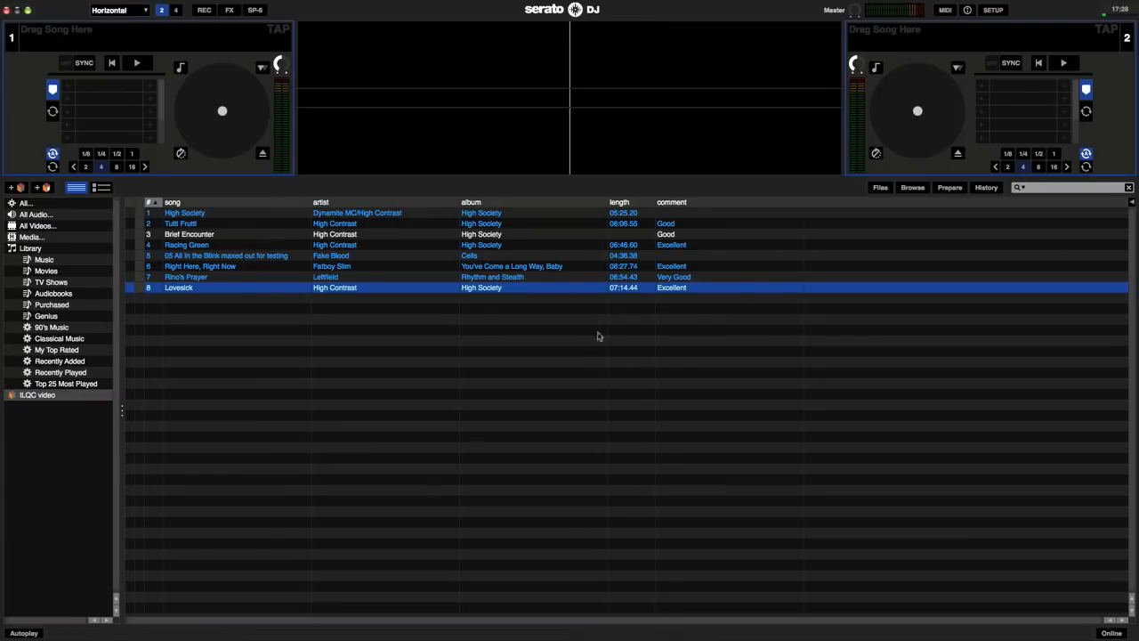
Enable the Serato Video expansion pack in Setup and choose a video output quality level.
left_click(993, 10)
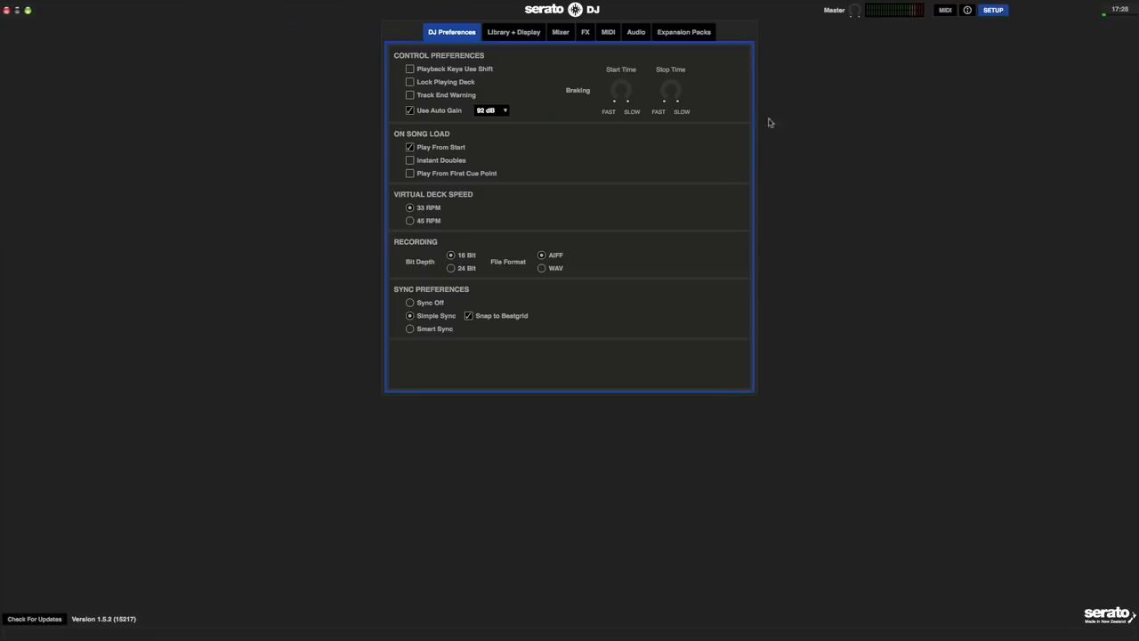
left_click(684, 32)
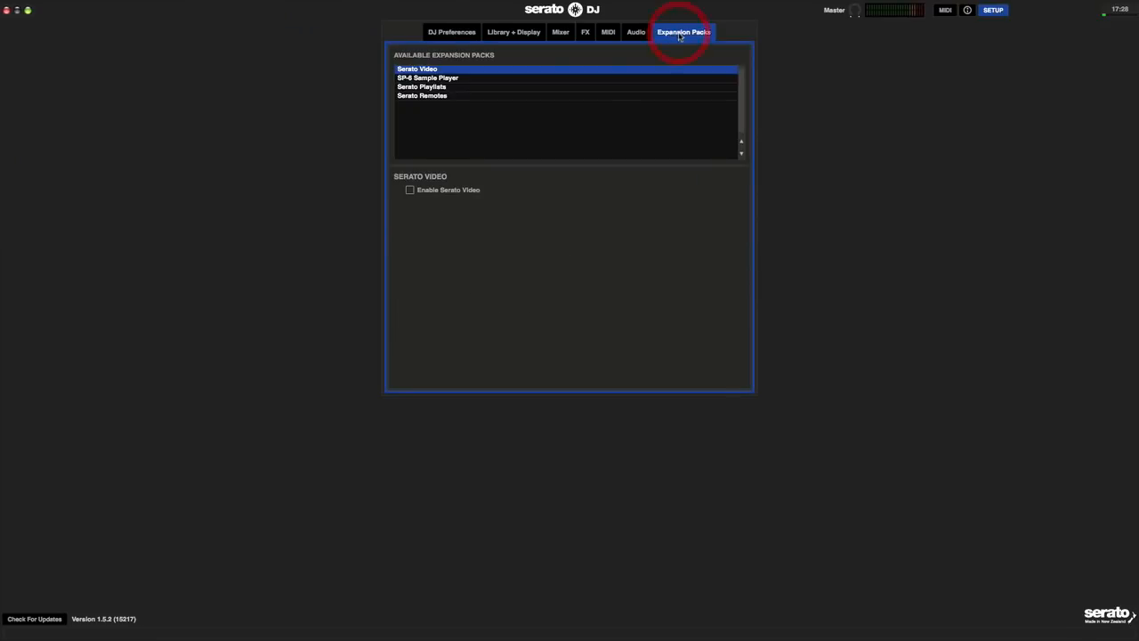
left_click(410, 188)
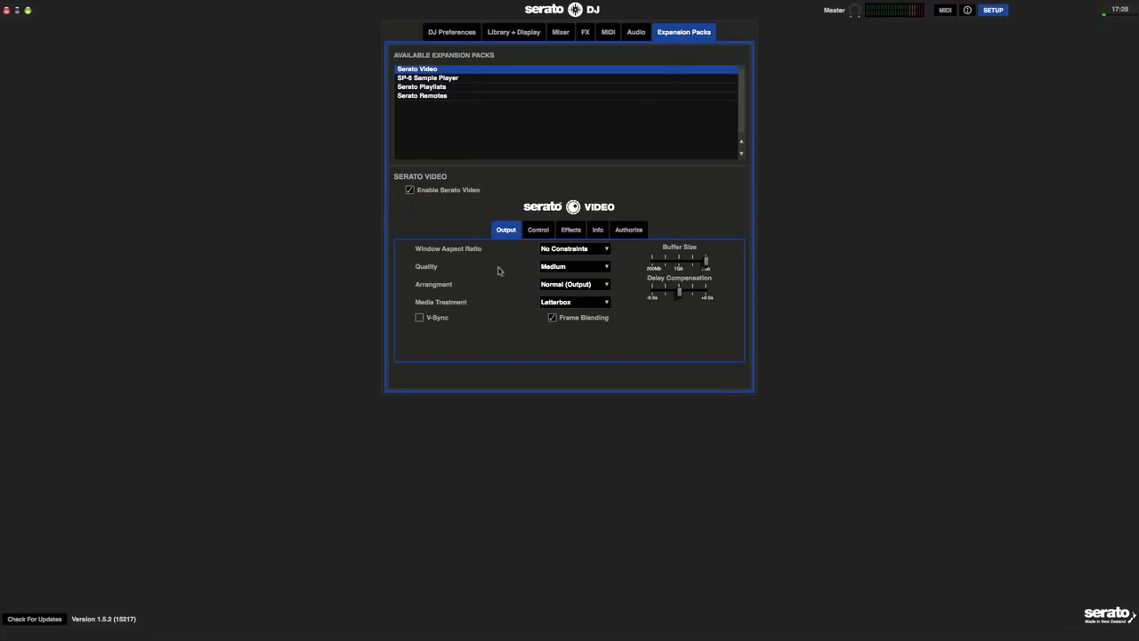
left_click(573, 267)
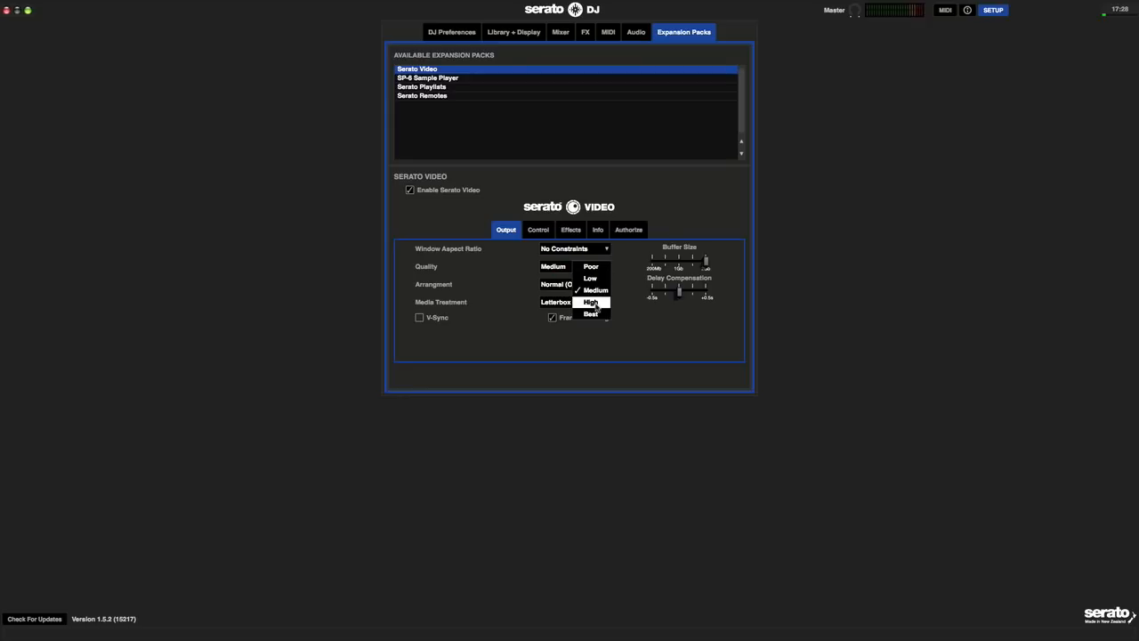
left_click(591, 303)
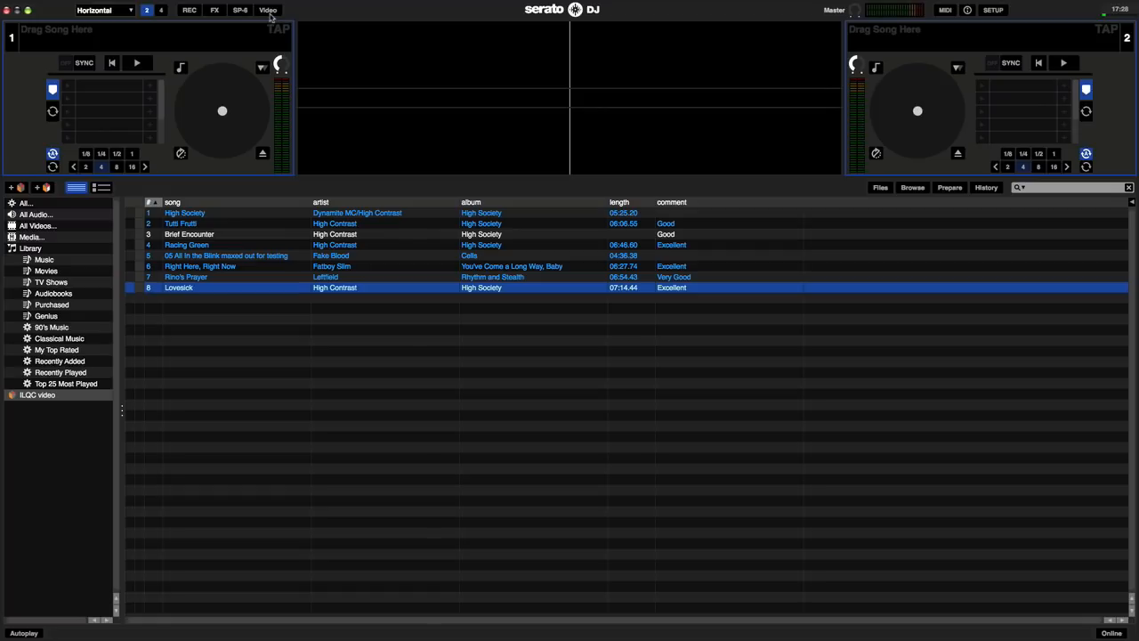
Show the video mixing panel and the empty Serato Video Output window.
left_click(267, 11)
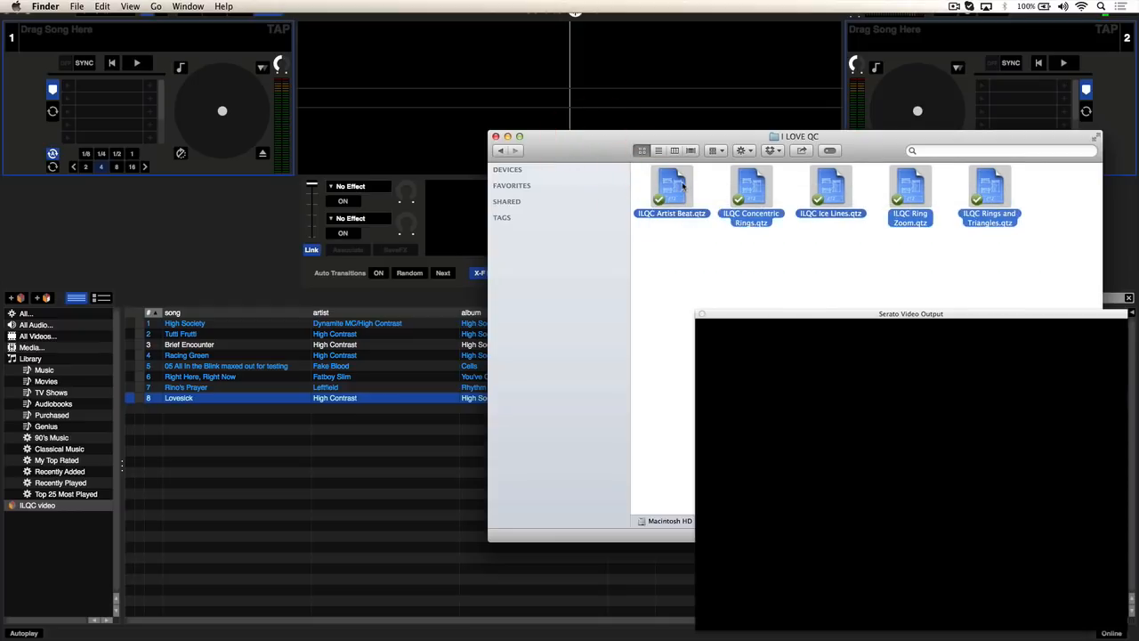
Drag the five LQC .qtz Quartz Composer visuals from Finder into the Serato library.
left_click_drag(751, 192, 205, 442)
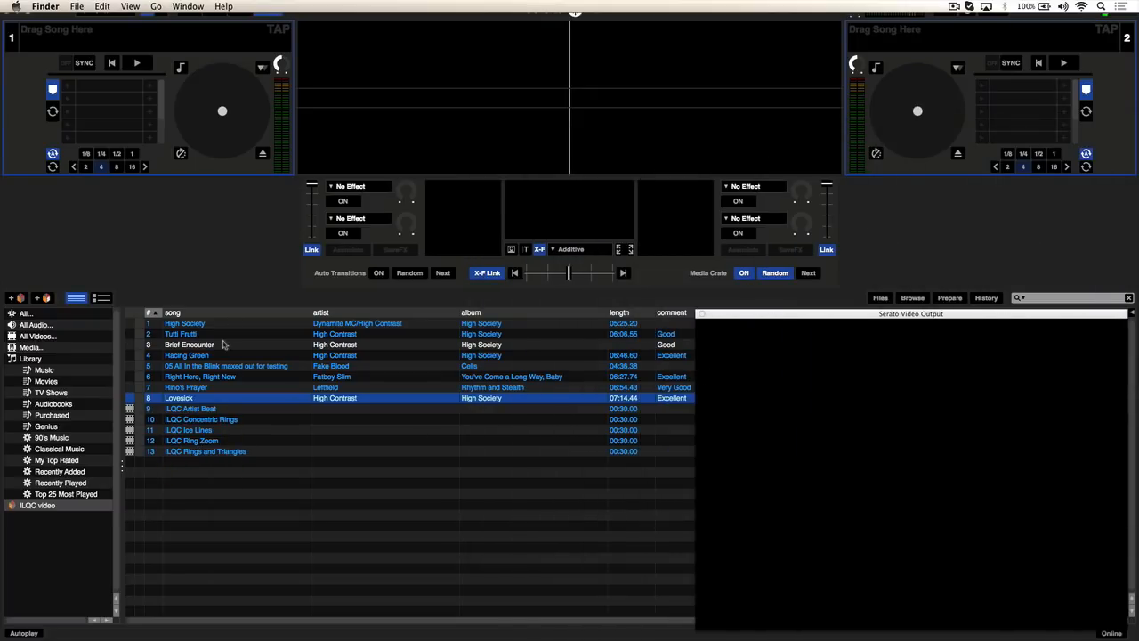
Load Lovesick on Deck 1 with the LQC Ice Lines visual and start playback.
double_click(178, 399)
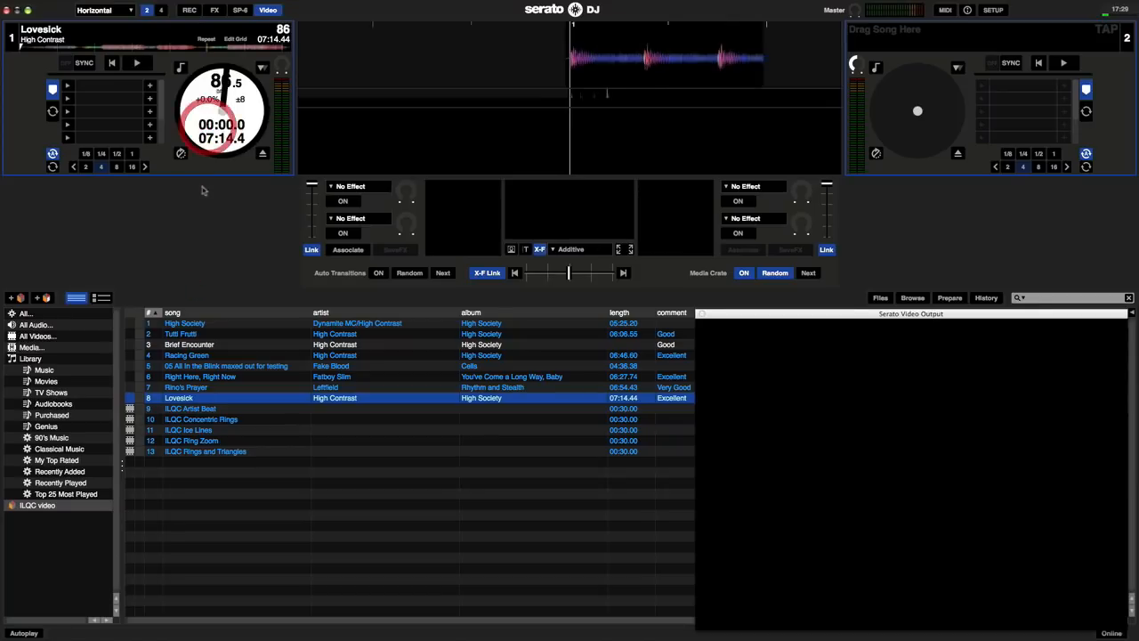
double_click(185, 324)
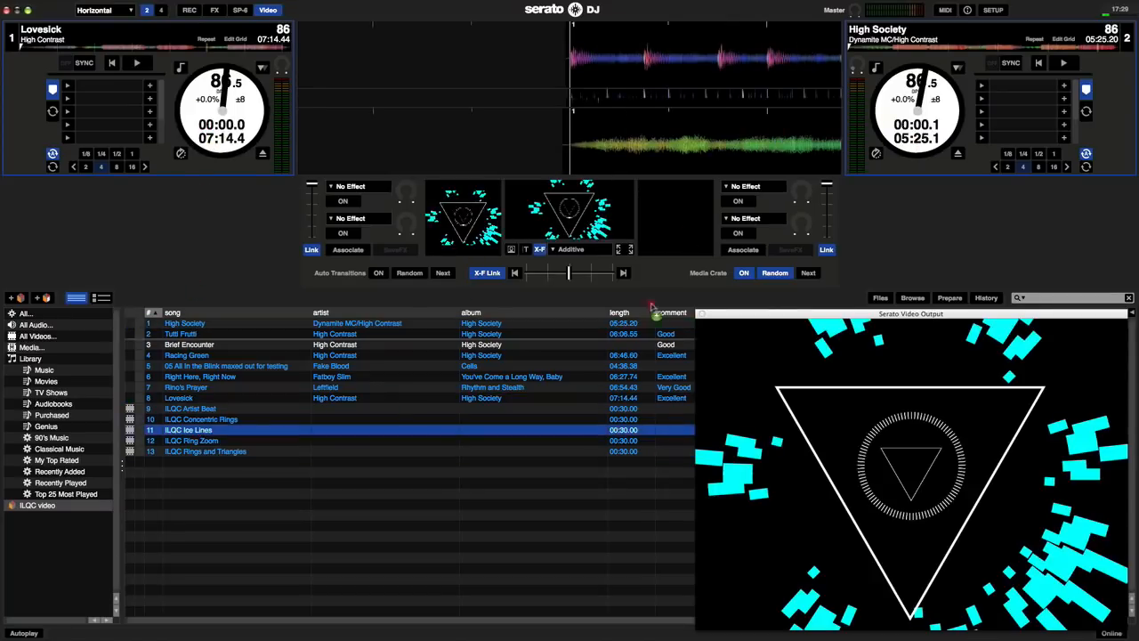
left_click(135, 62)
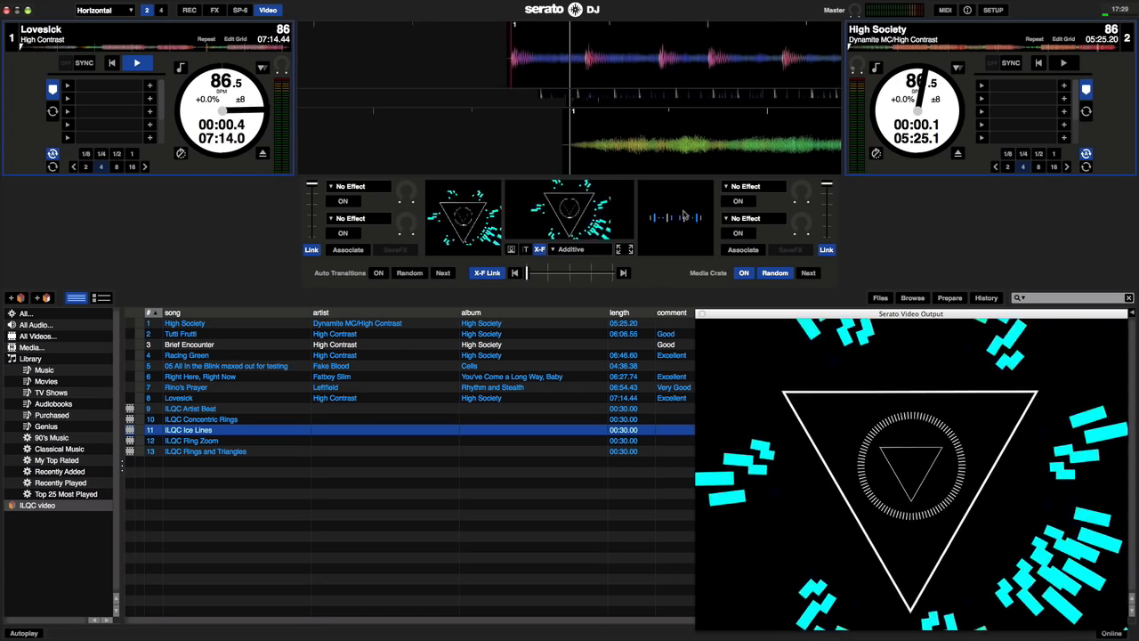